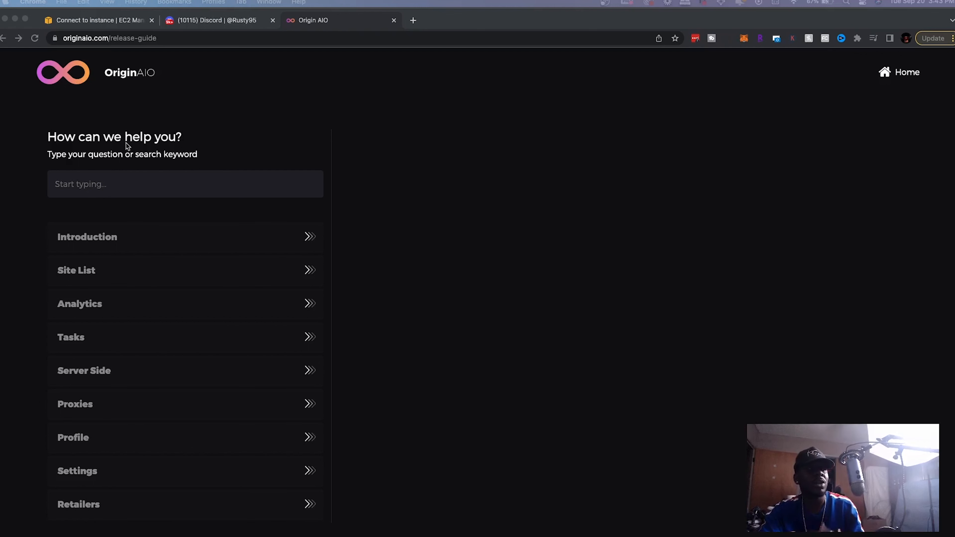
mouse_move(754, 160)
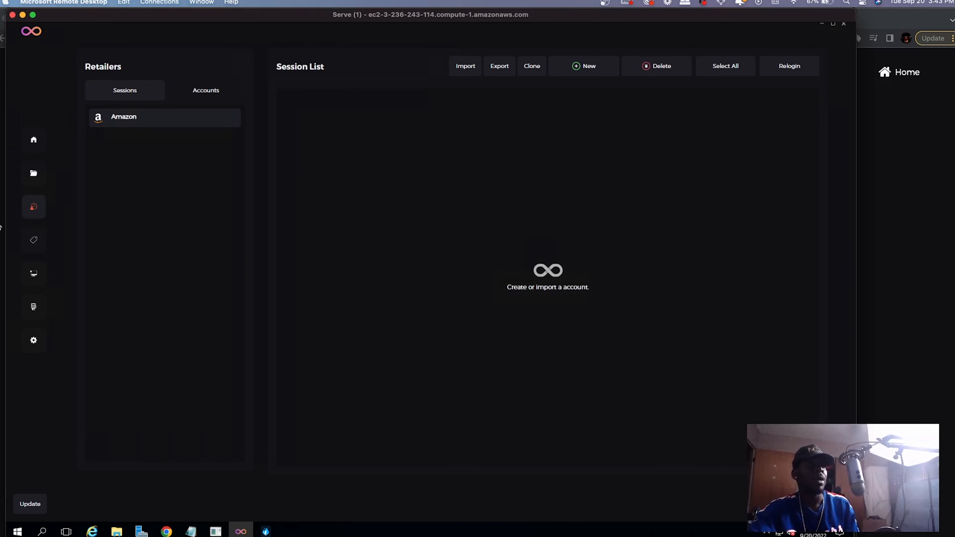
left_click(34, 140)
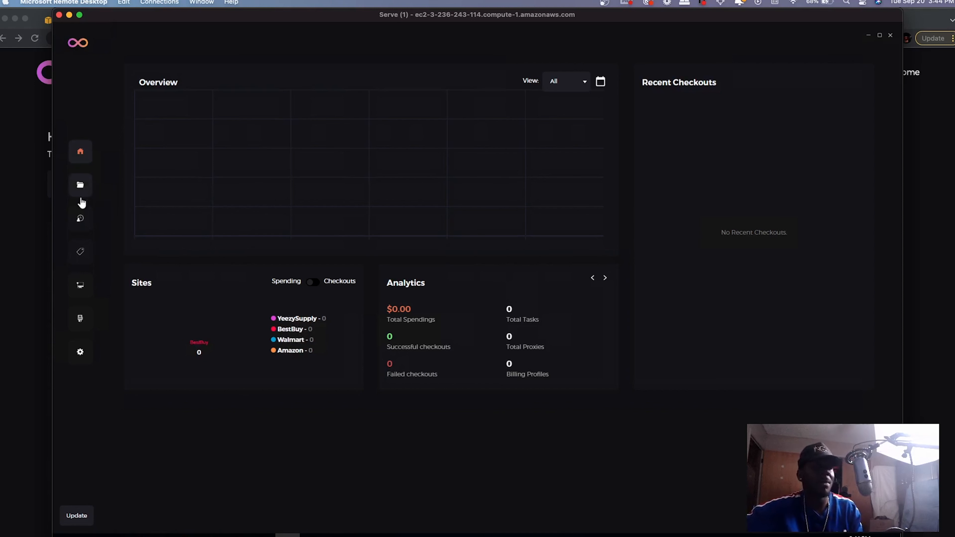
left_click(79, 185)
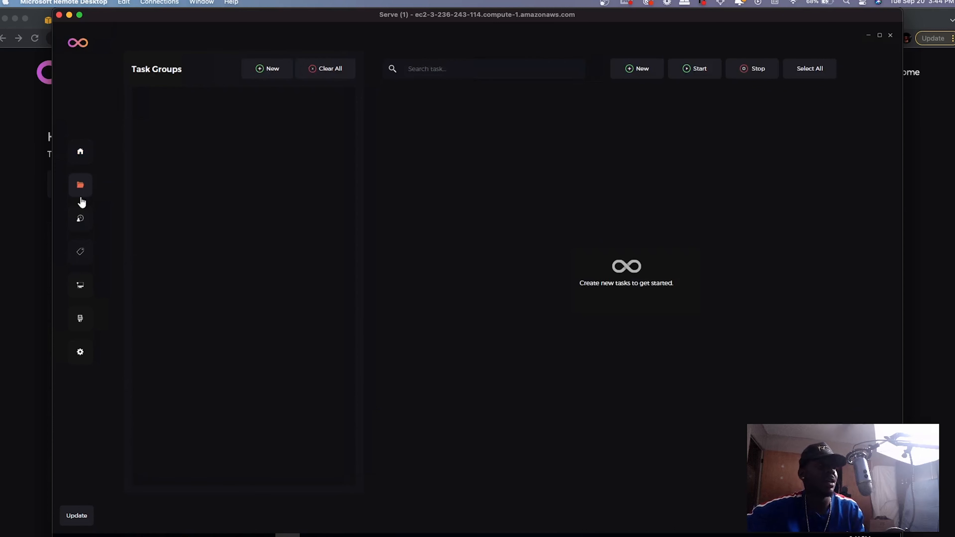
left_click(80, 218)
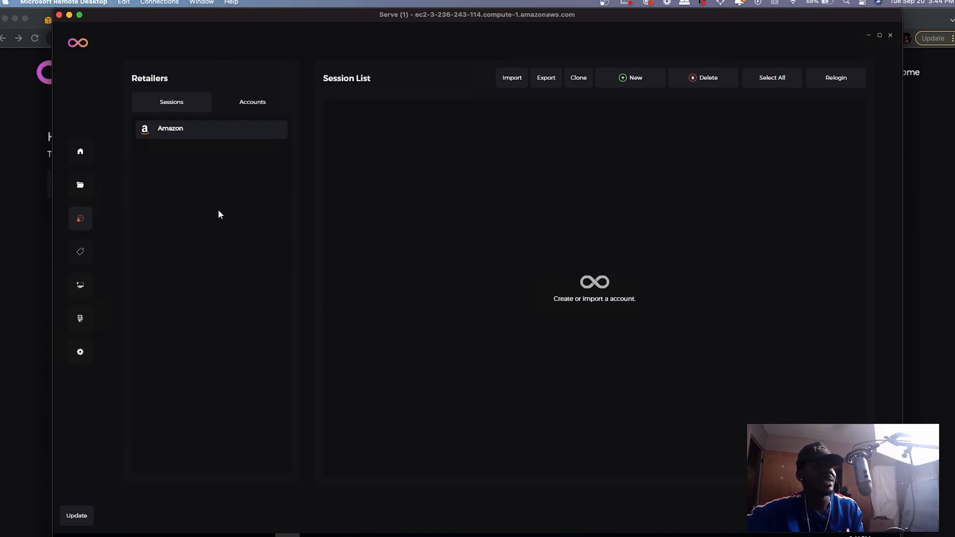
mouse_move(309, 265)
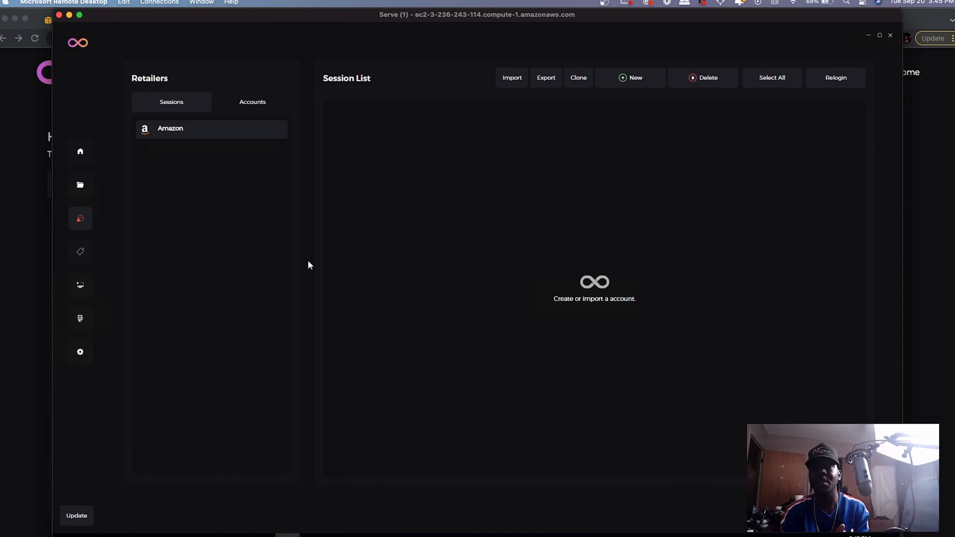
mouse_move(708, 75)
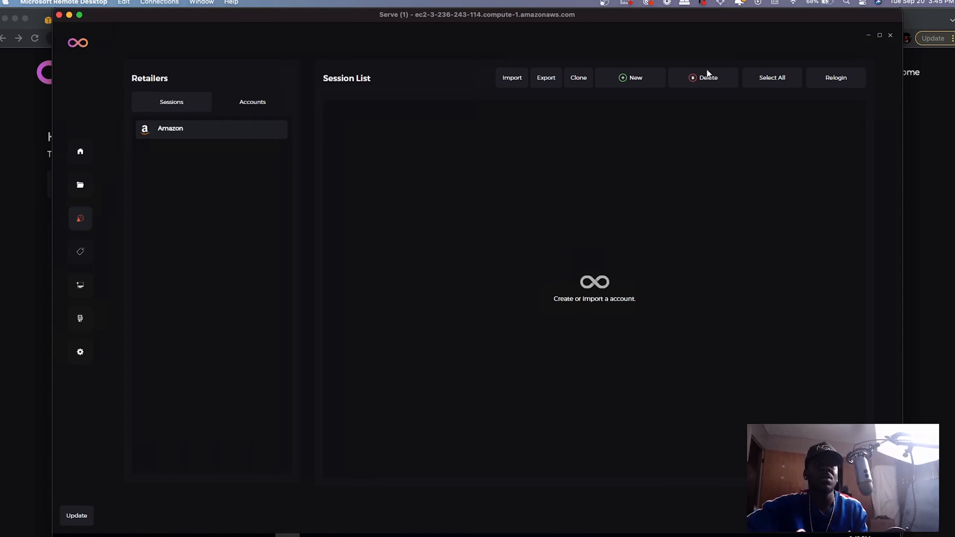
- Create a new Amazon session named 'Account 1' with United States as its region
left_click(631, 78)
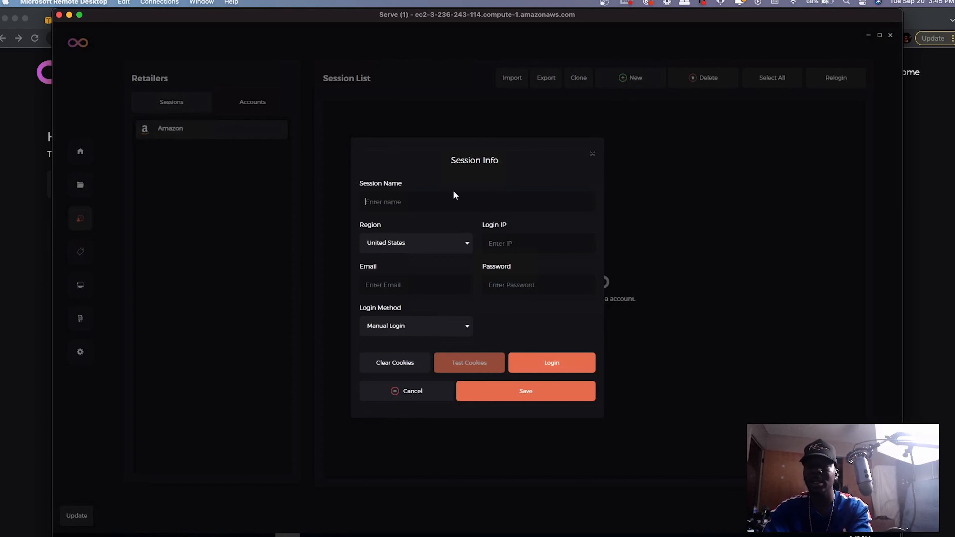
type("Account")
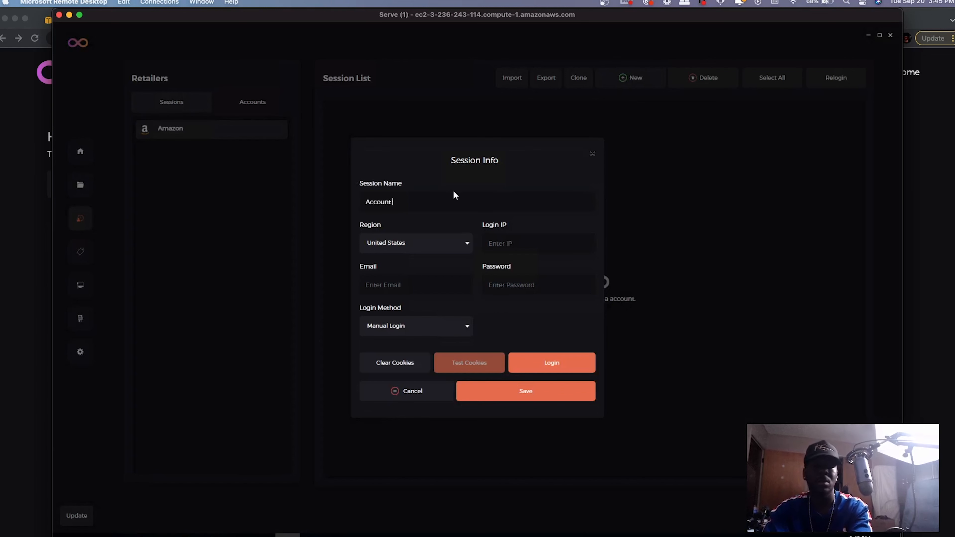
type("1")
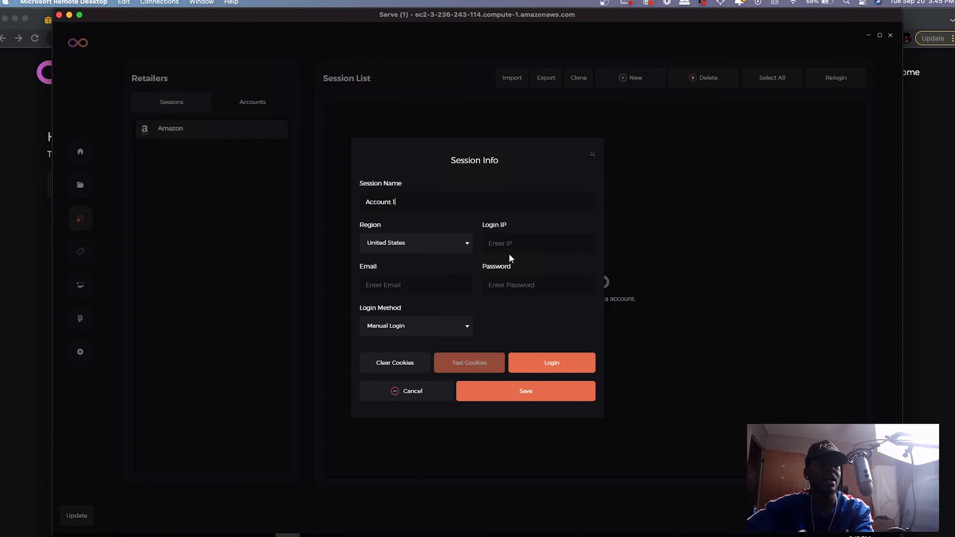
left_click(416, 242)
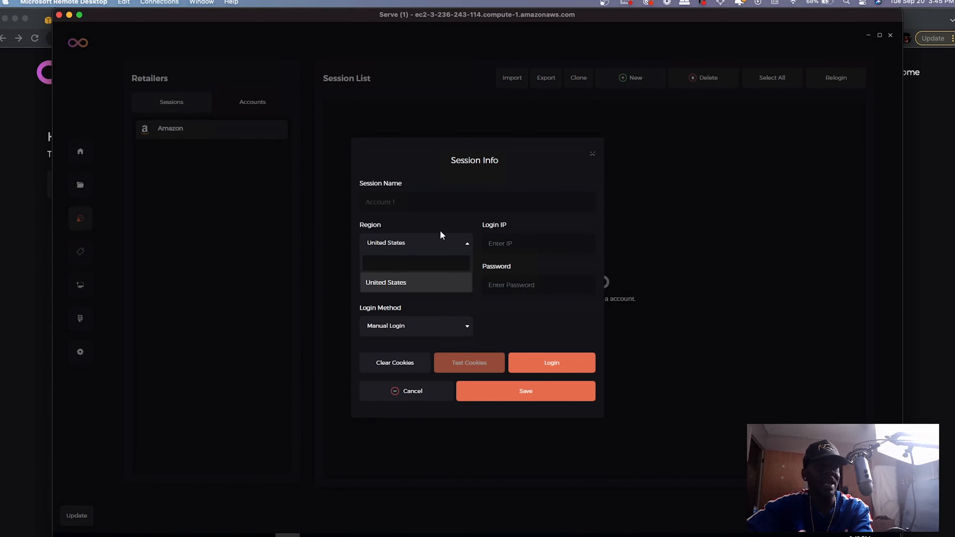
left_click(386, 282)
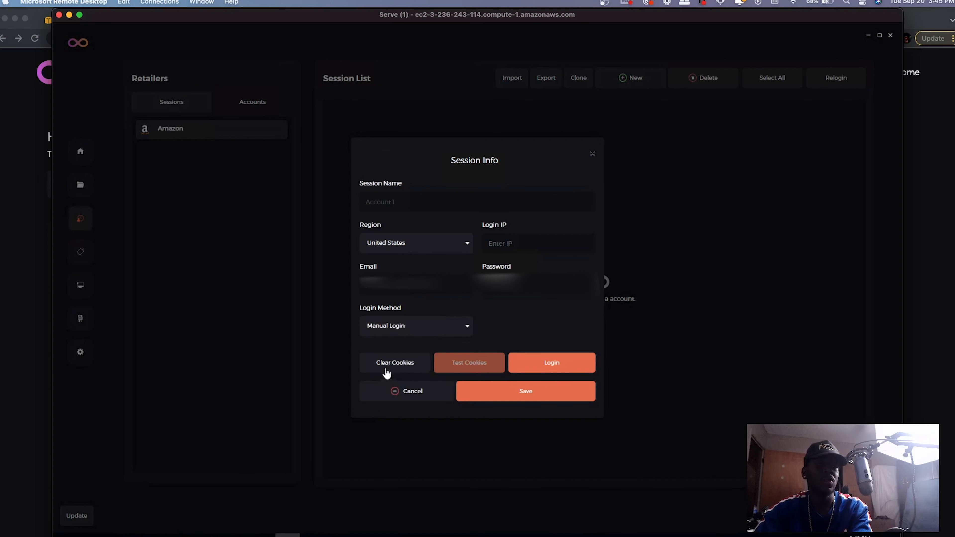
mouse_move(551, 363)
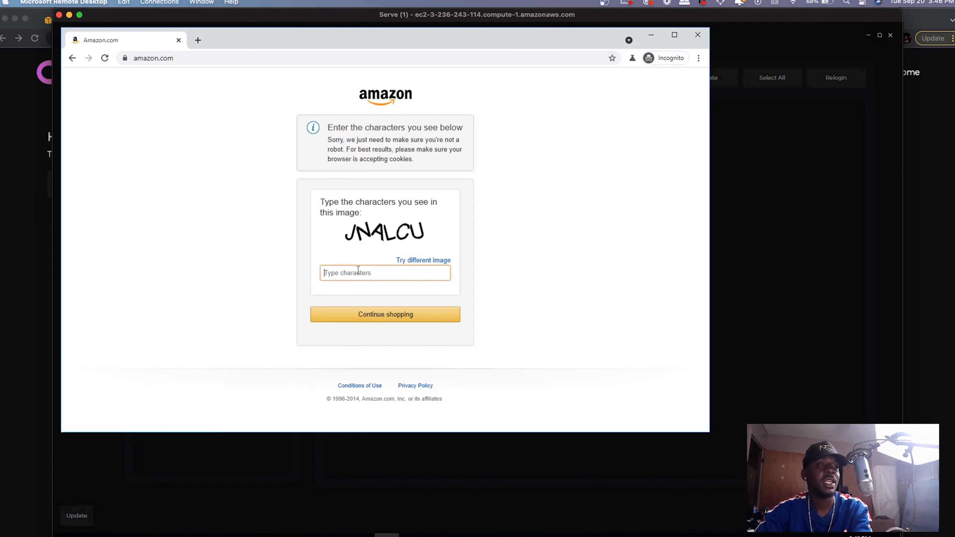
- Enter captcha 'JN' to complete the Amazon sign-in, then go to the task groups page
type("JN")
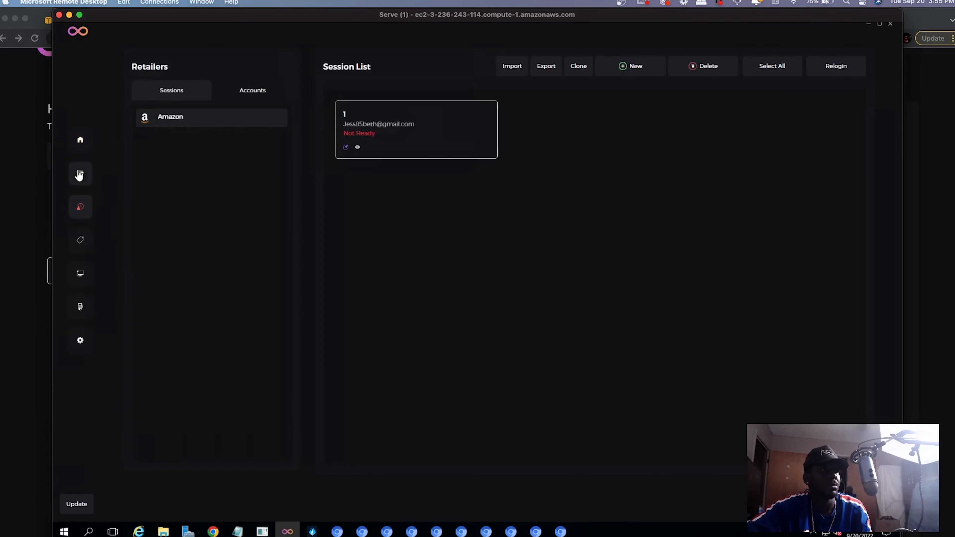
left_click(80, 175)
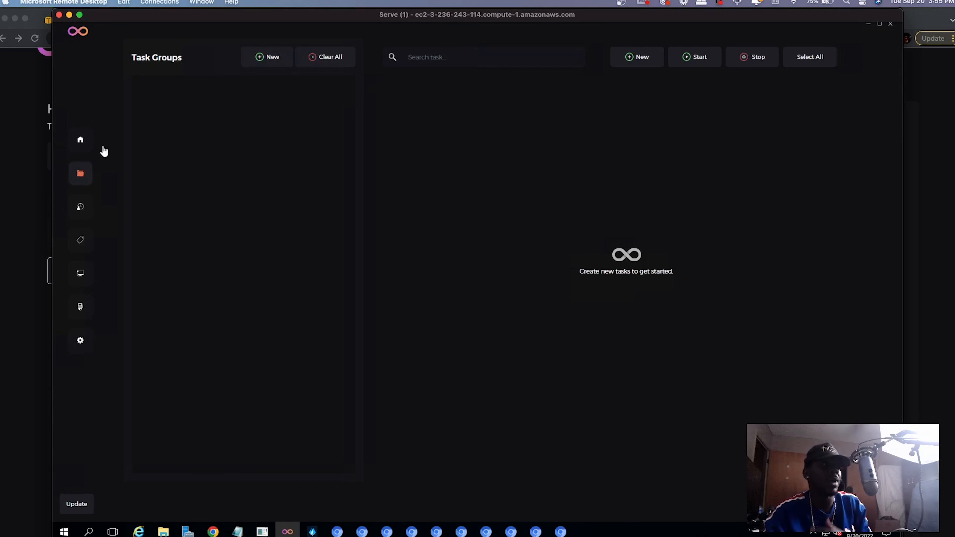
- Create the Amazon task group 'Amazon Freebies', select it and start adding a task
left_click(269, 57)
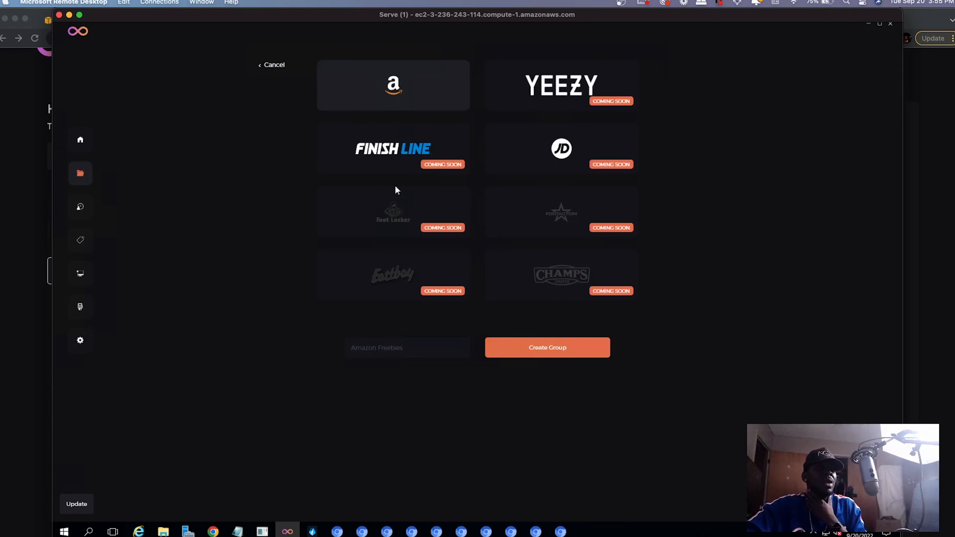
left_click(546, 348)
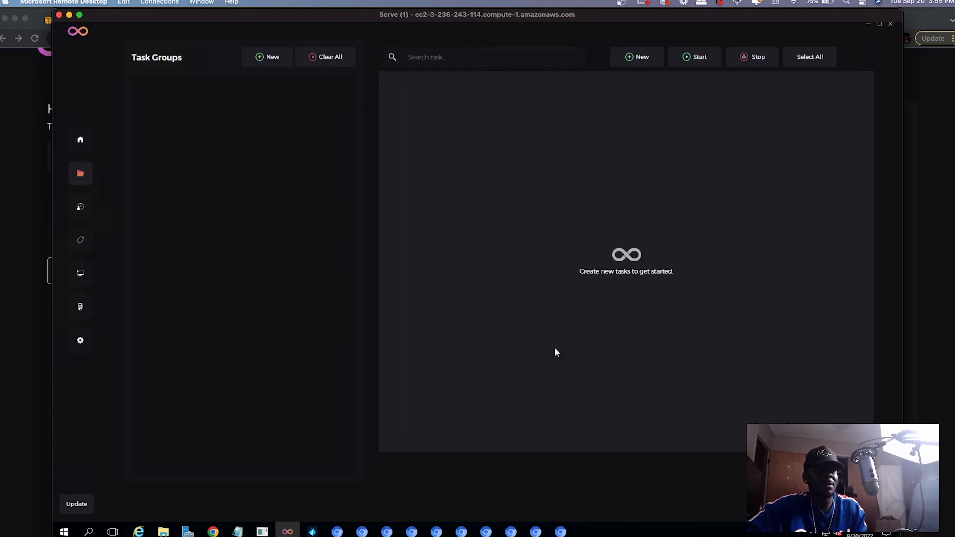
left_click(266, 57)
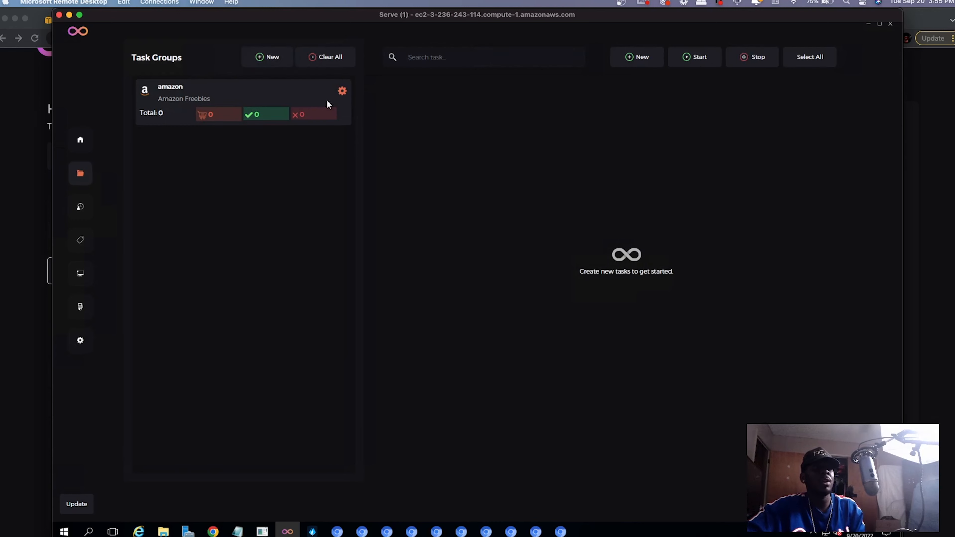
left_click(695, 57)
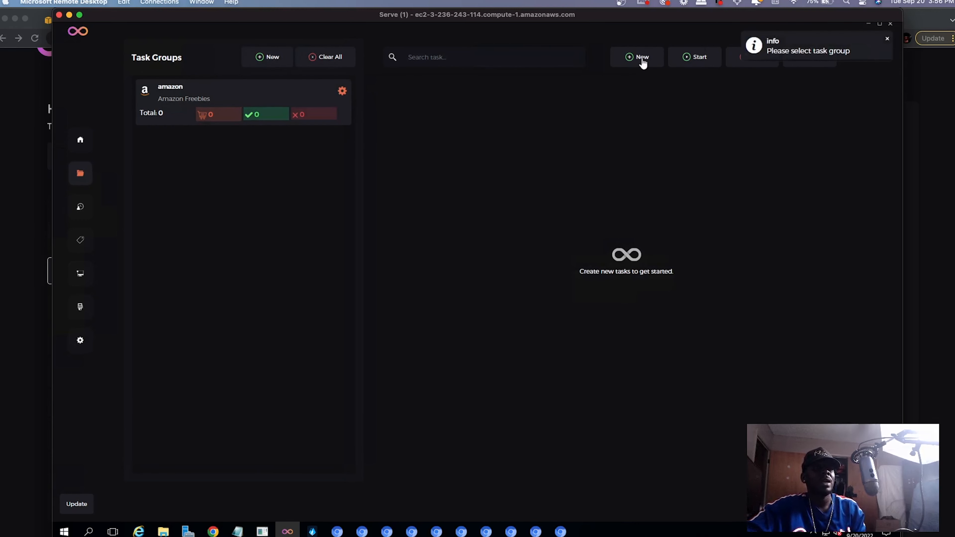
left_click(637, 57)
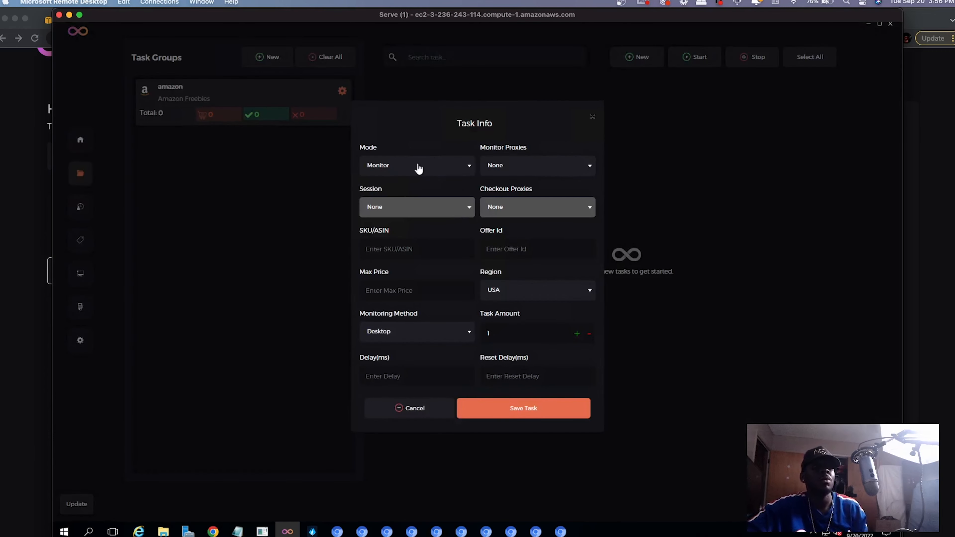
left_click(418, 165)
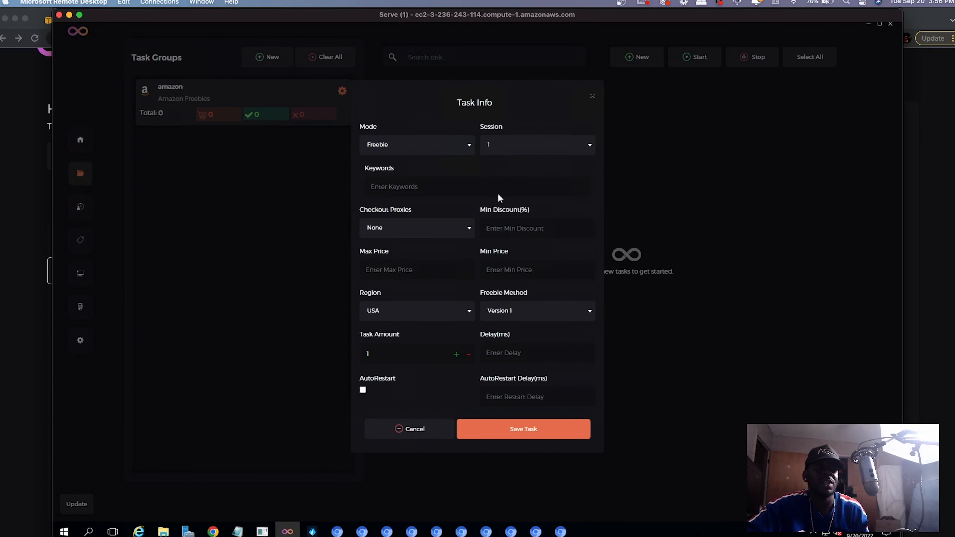
mouse_move(424, 204)
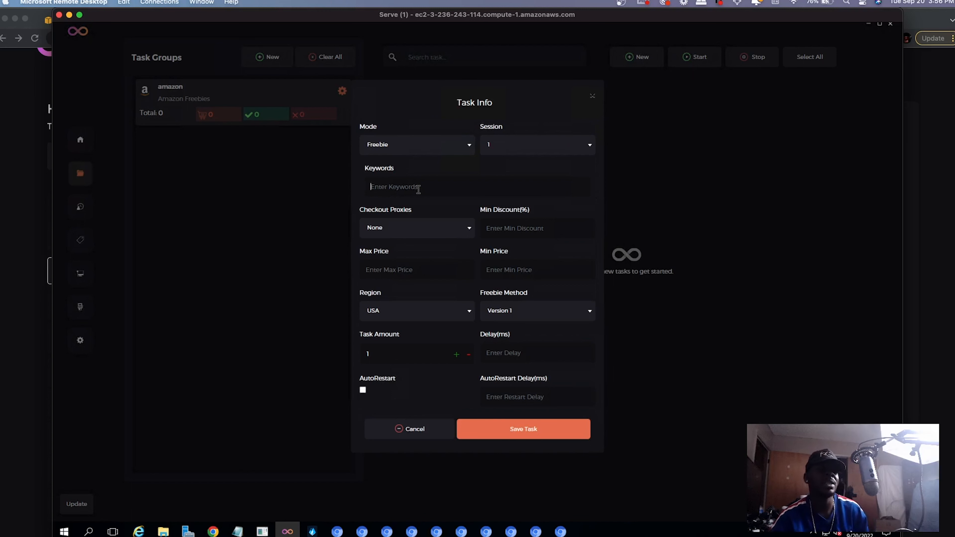
mouse_move(402, 230)
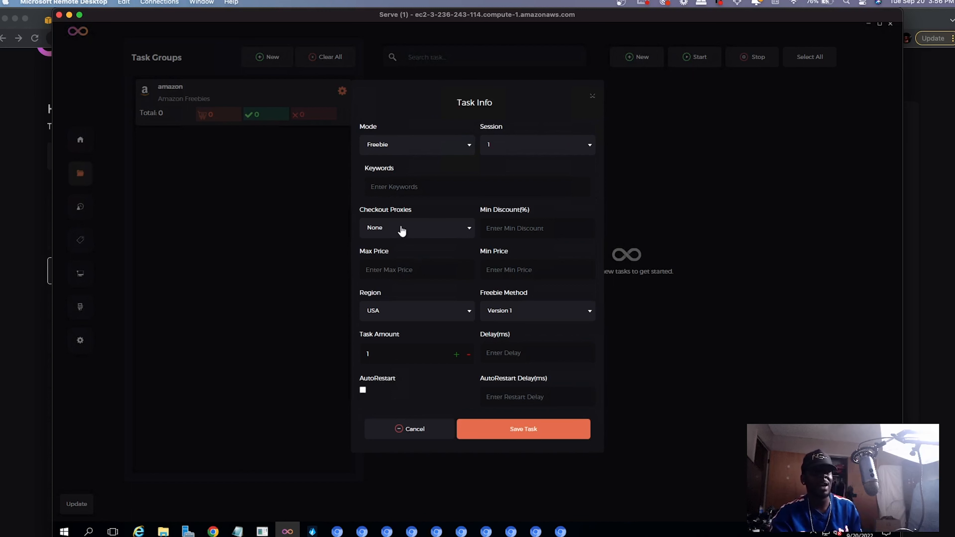
left_click(417, 228)
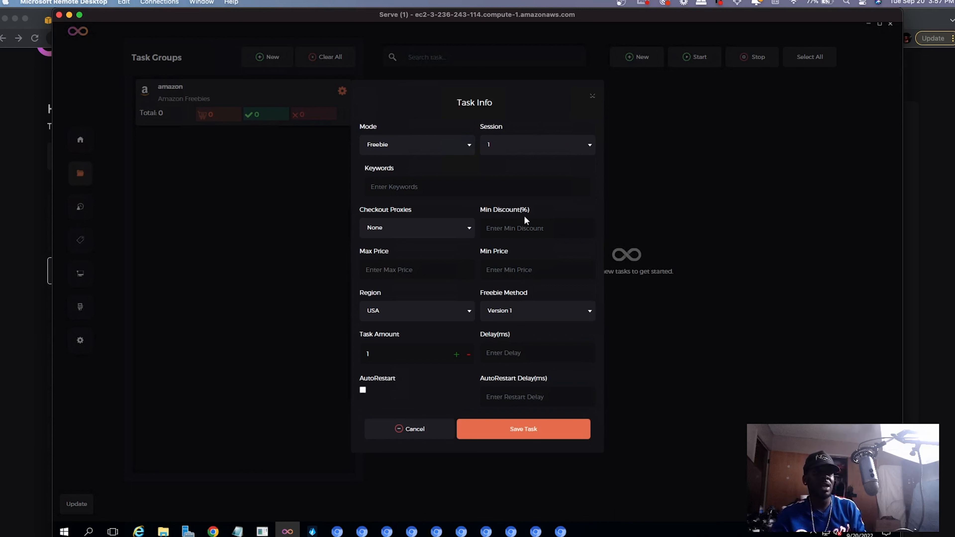
- Keep Checkout Proxies at None, review Min Discount and Min Price, and list the Freebie Method options
left_click(417, 227)
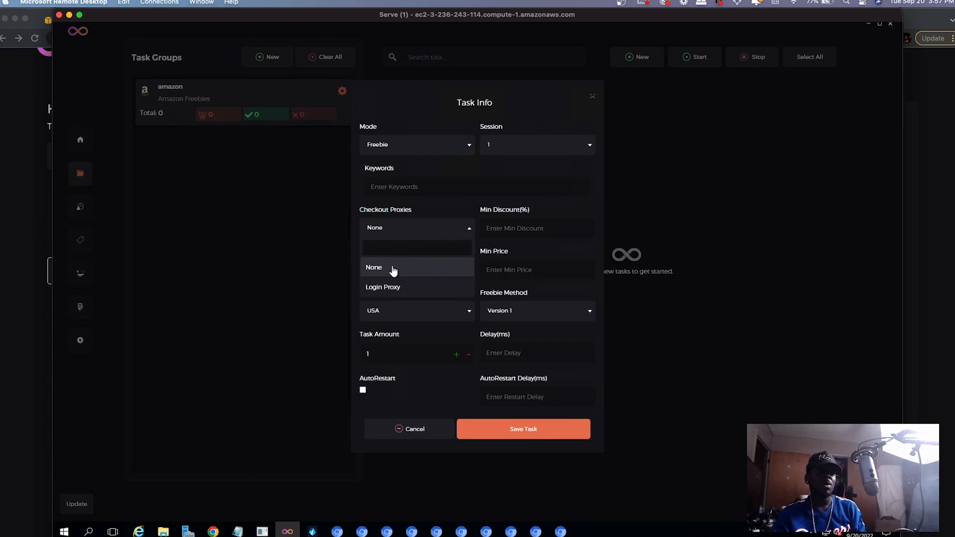
left_click(374, 268)
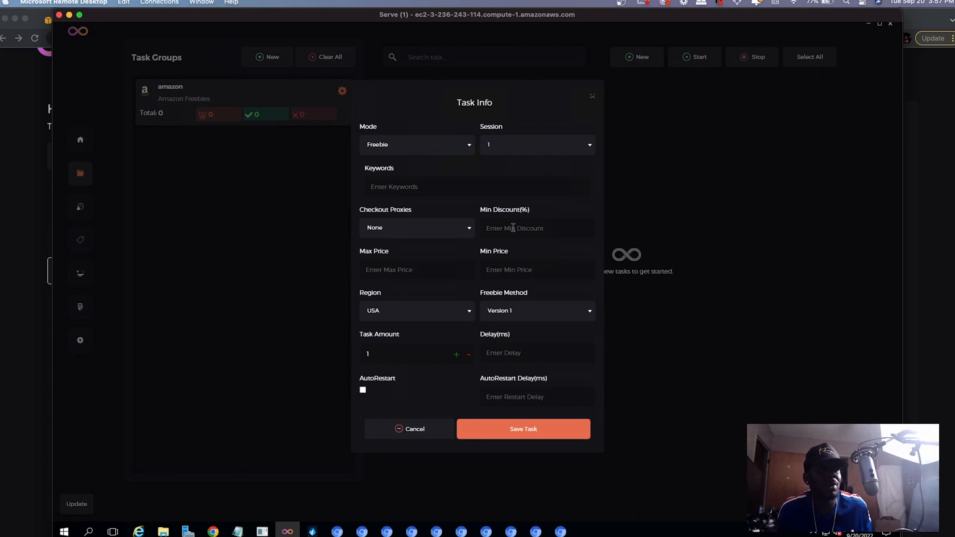
left_click(536, 228)
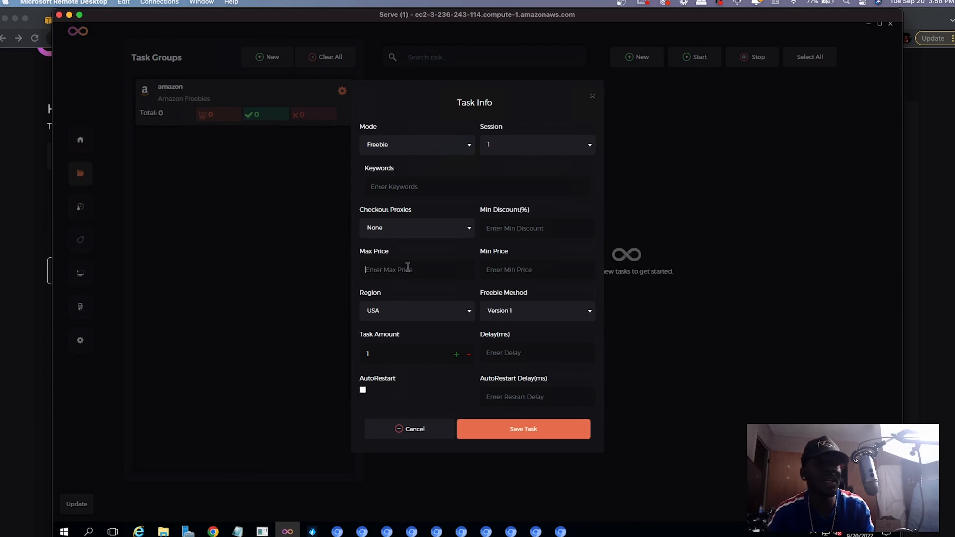
mouse_move(519, 270)
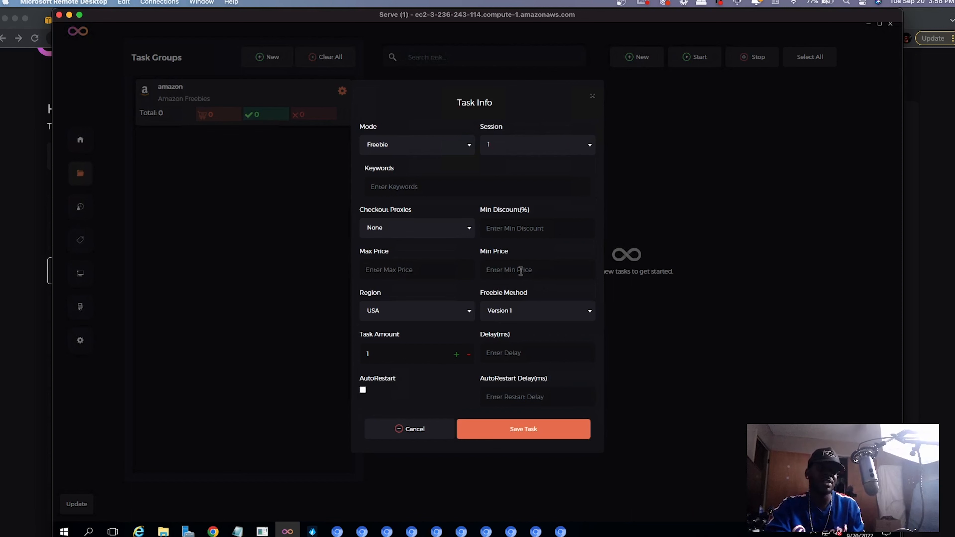
left_click(417, 311)
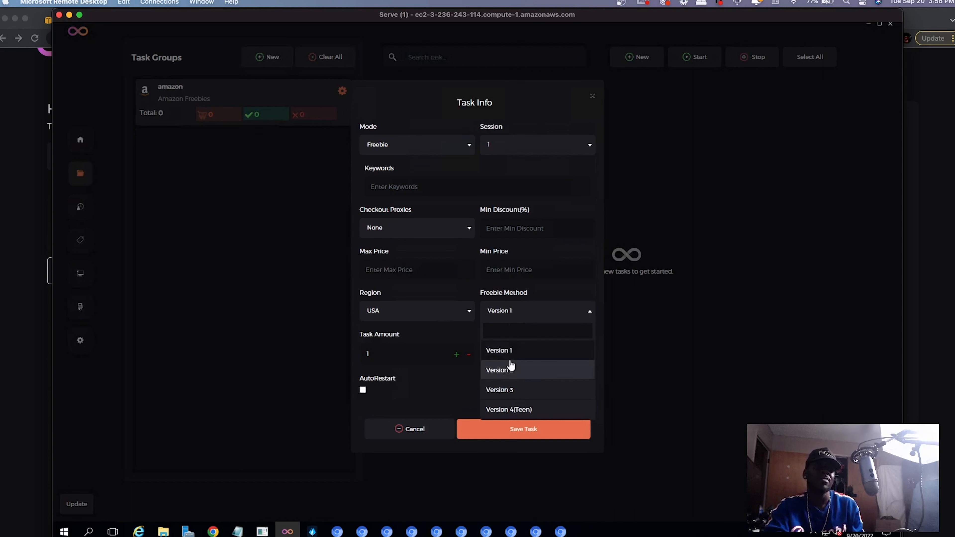
- Save a Version 1 freebie task with AutoRestart on and a delay of 30
left_click(499, 350)
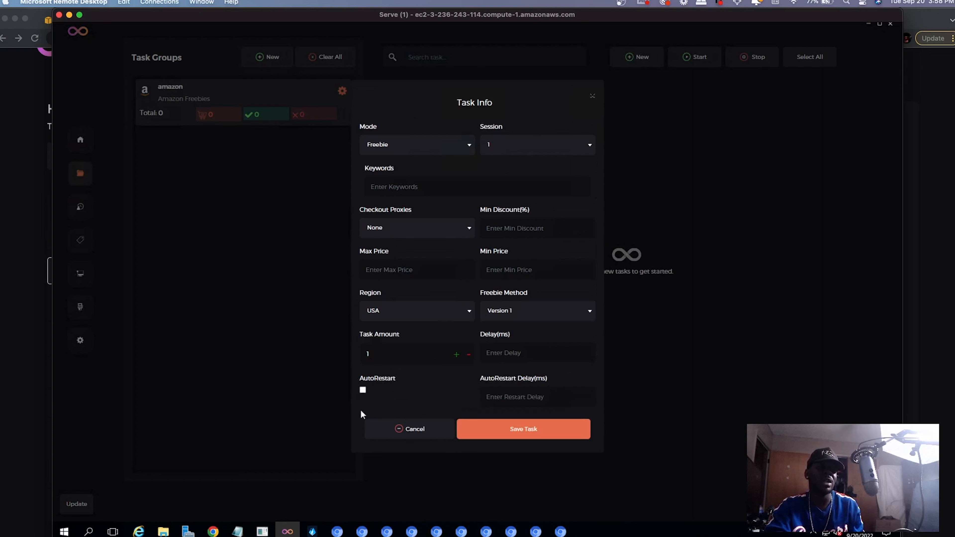
left_click(363, 390)
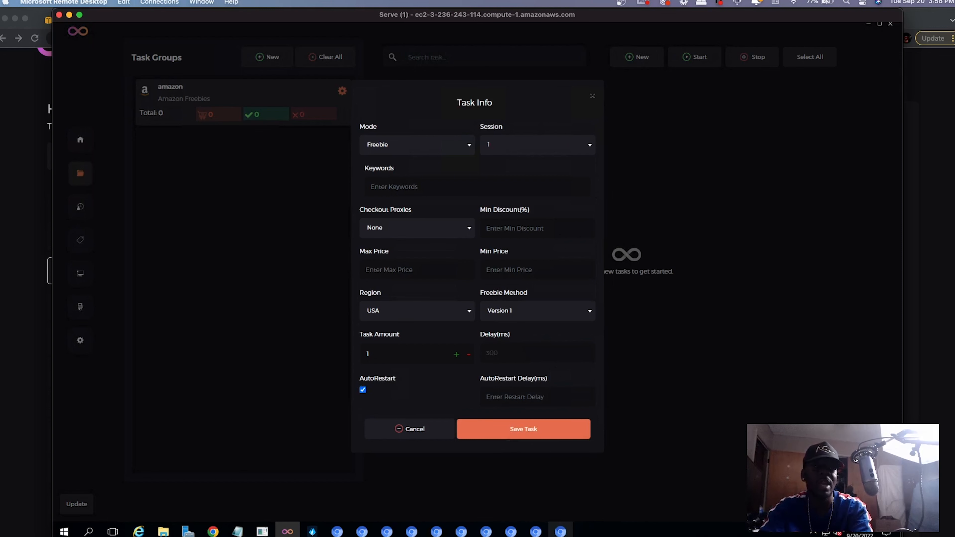
type("300")
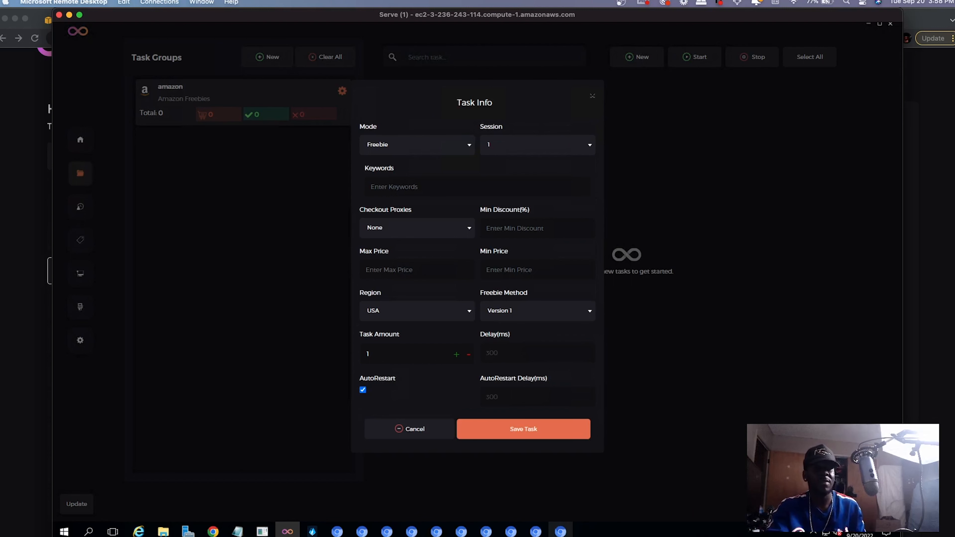
left_click(523, 428)
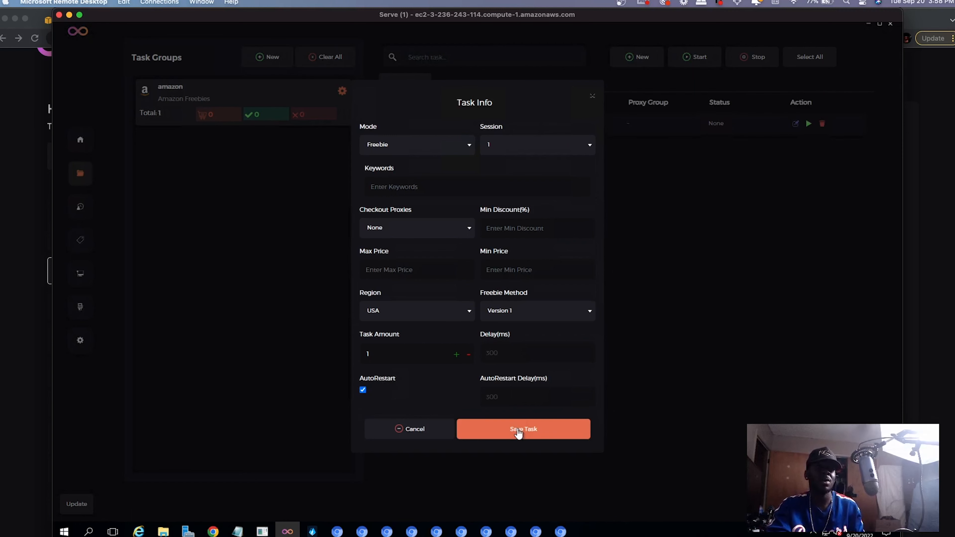
left_click(523, 429)
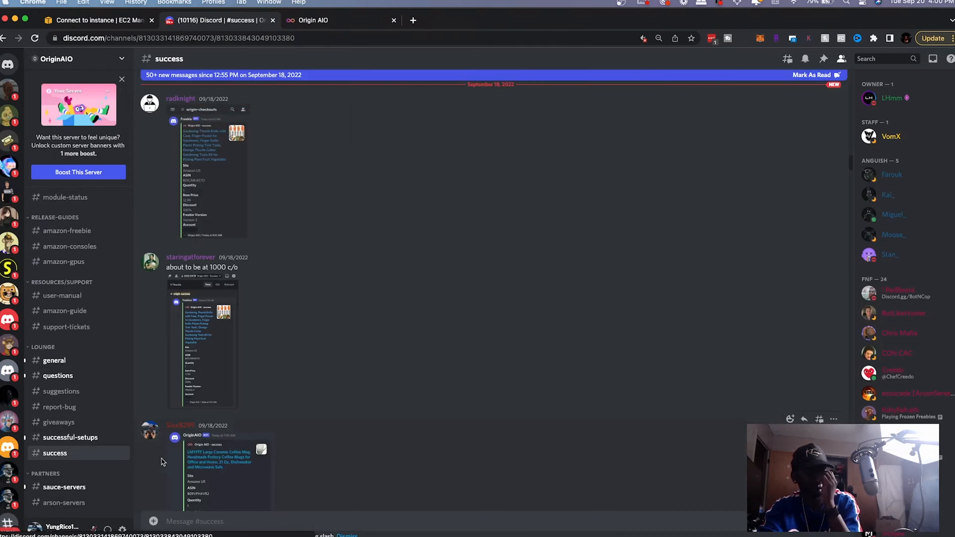
scroll("down", 3)
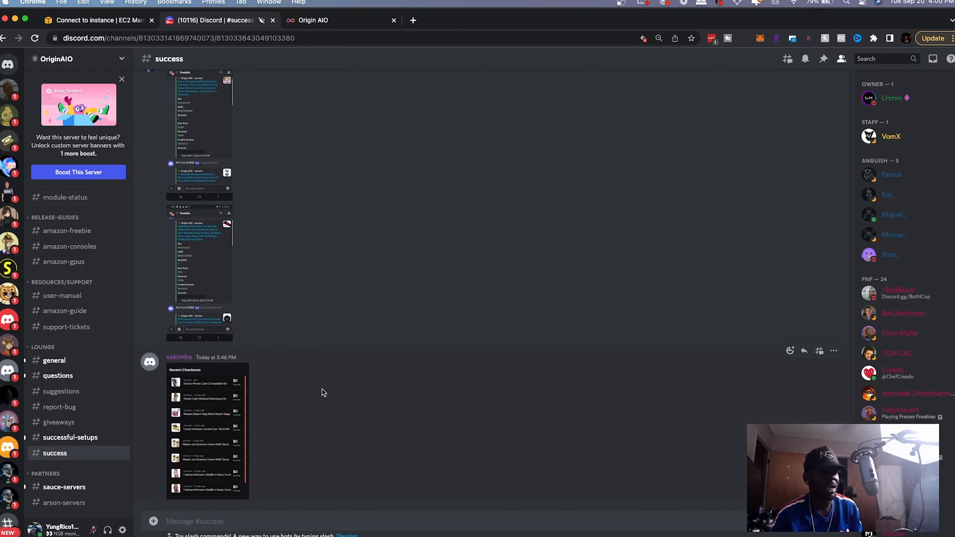
left_click(207, 432)
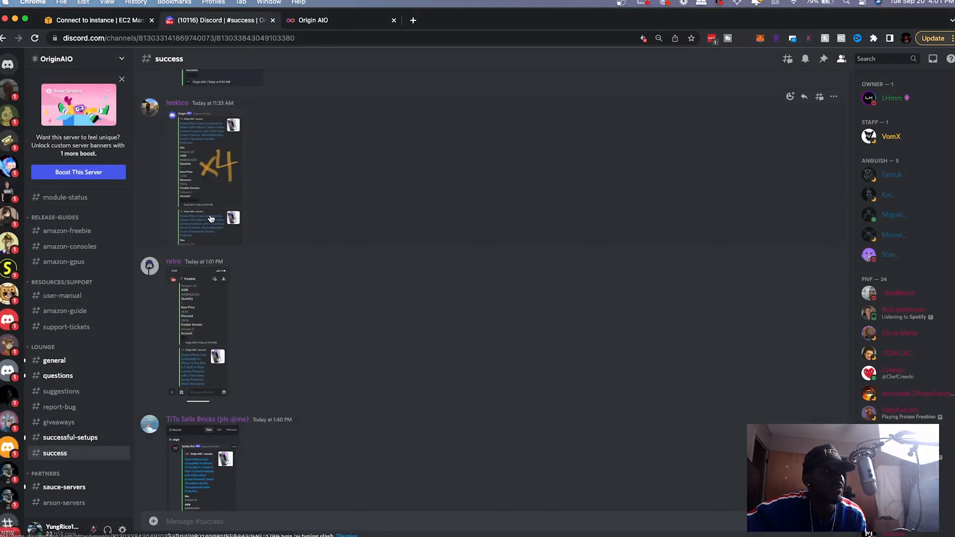
scroll("down", 3)
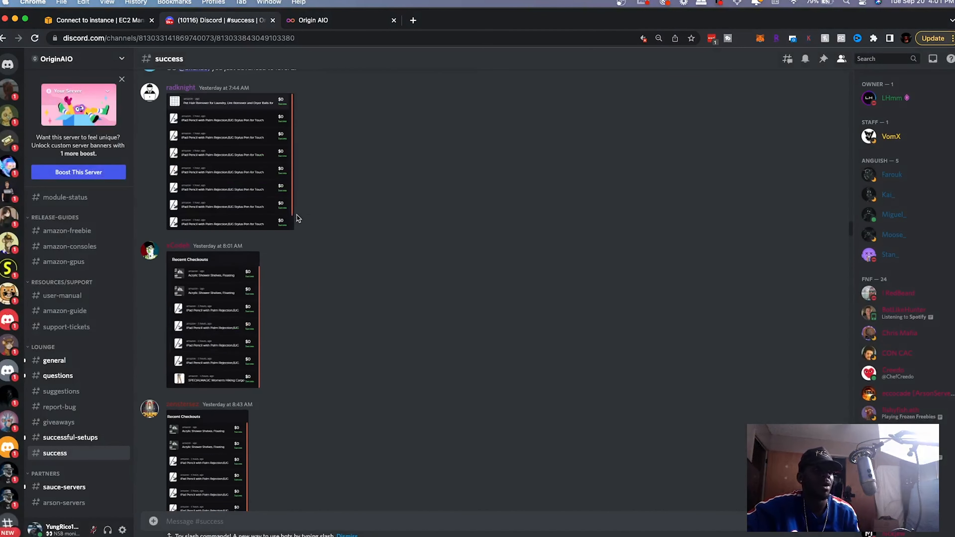
scroll("down", 3)
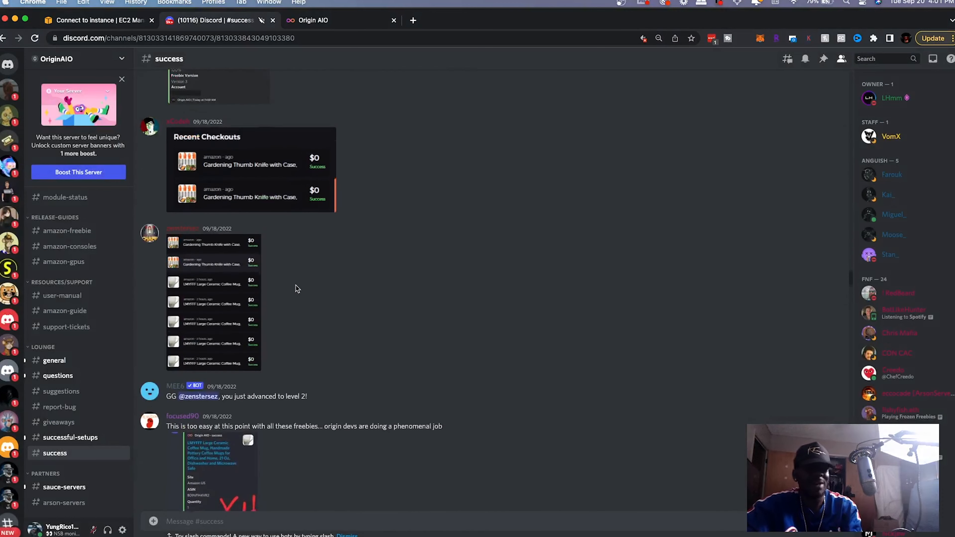
scroll("down", 3)
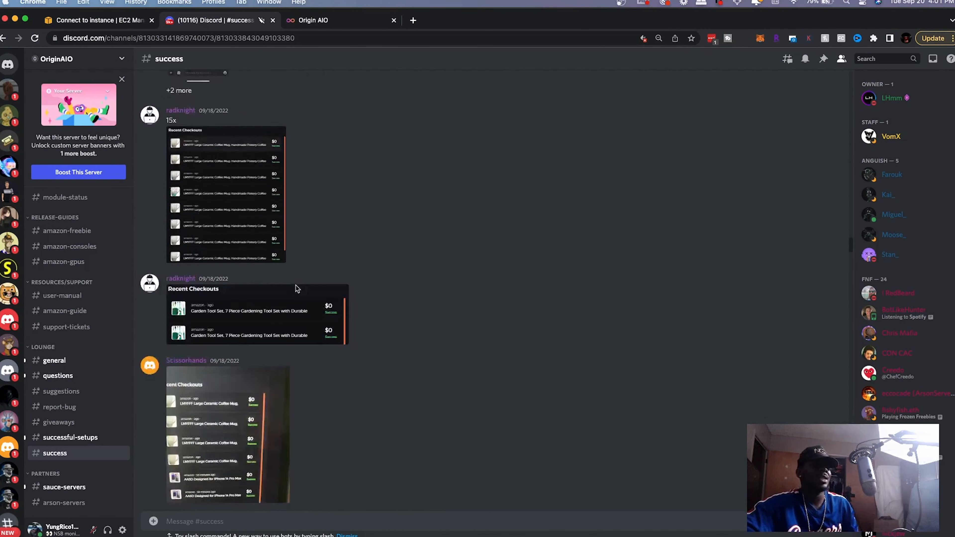
scroll("down", 3)
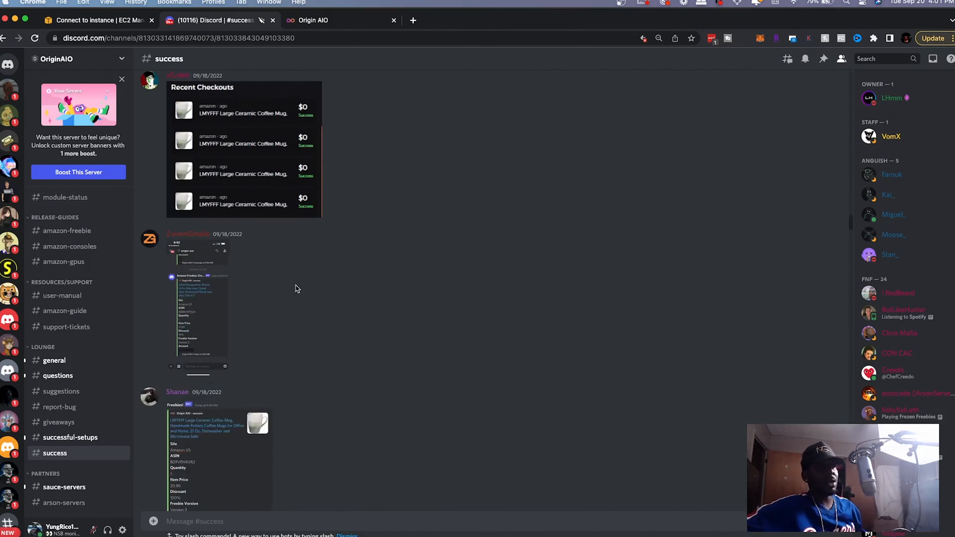